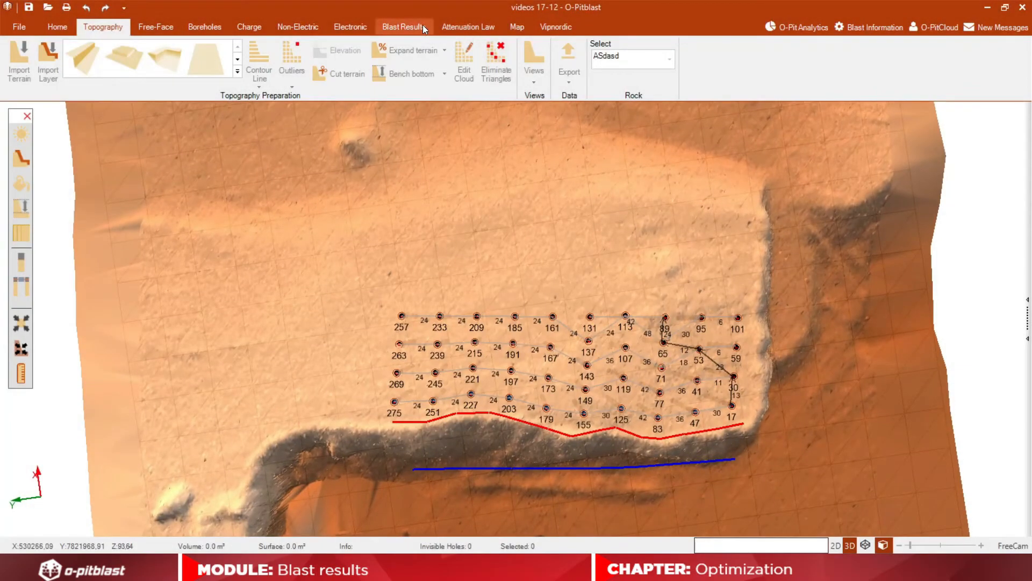
Switch the ribbon to the Blast Results tools over the blast layout
{"action": "left_click", "coordinate": [402, 27]}
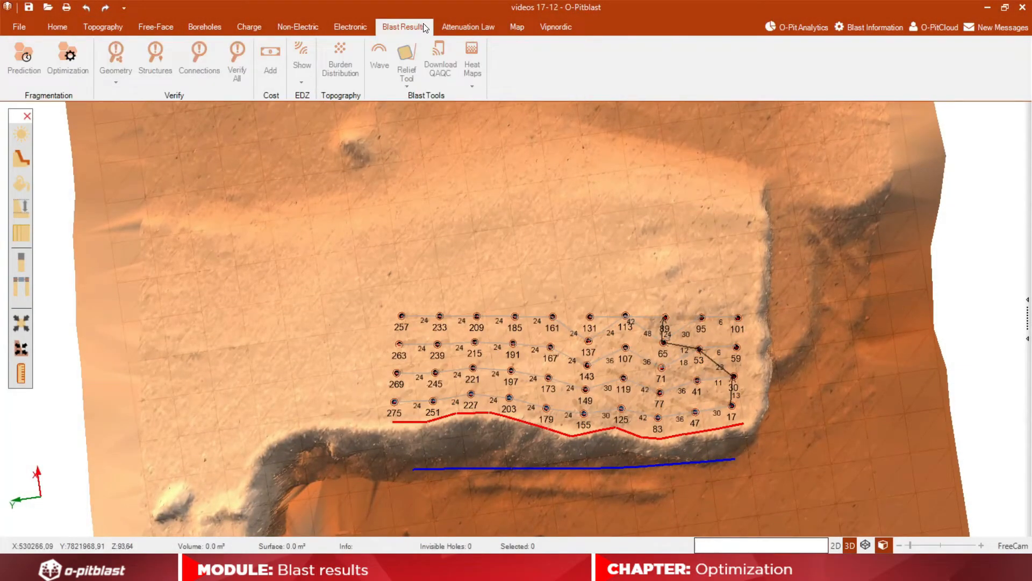
{"action": "mouse_move", "coordinate": [67, 58]}
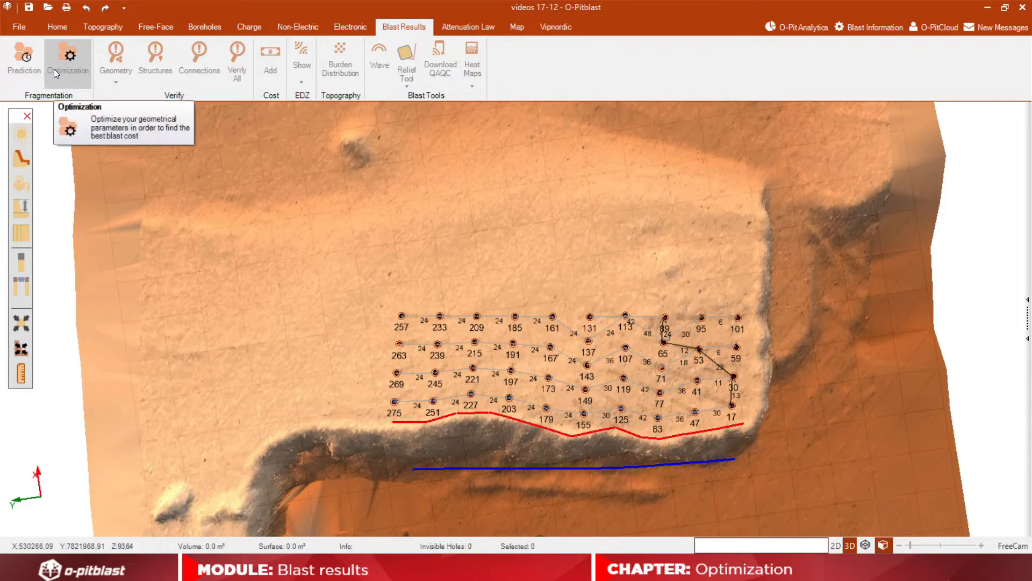
Show the Optimization settings with geometry, costs, constraints and the $35,493.44 estimate
{"action": "left_click", "coordinate": [67, 59]}
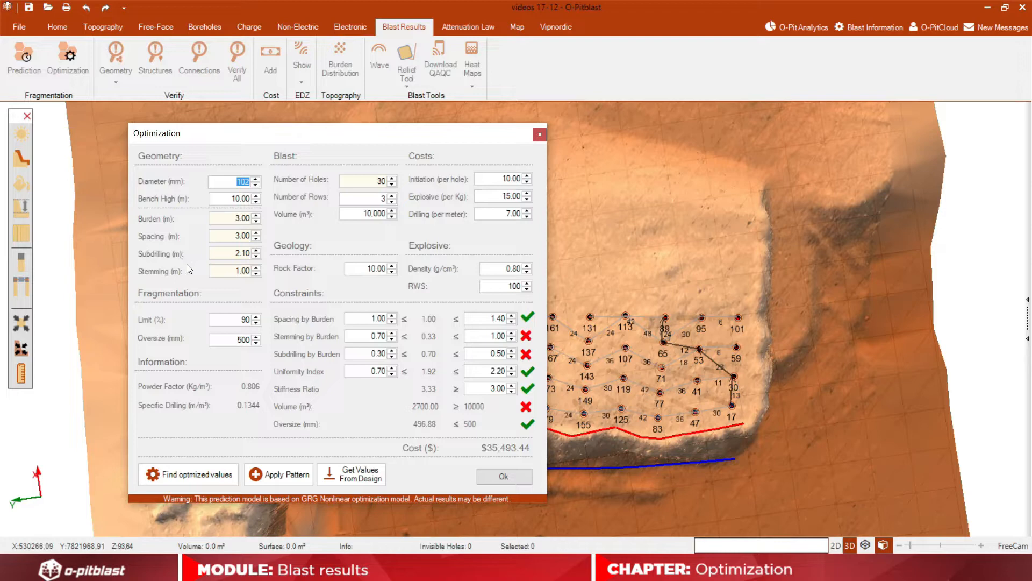
{"action": "mouse_move", "coordinate": [152, 302]}
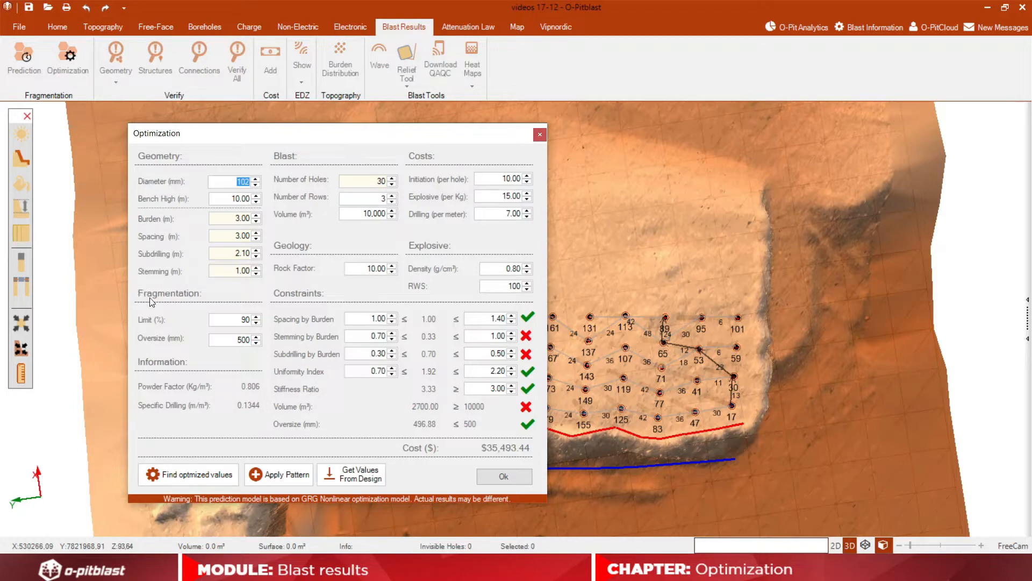
{"action": "mouse_move", "coordinate": [138, 340]}
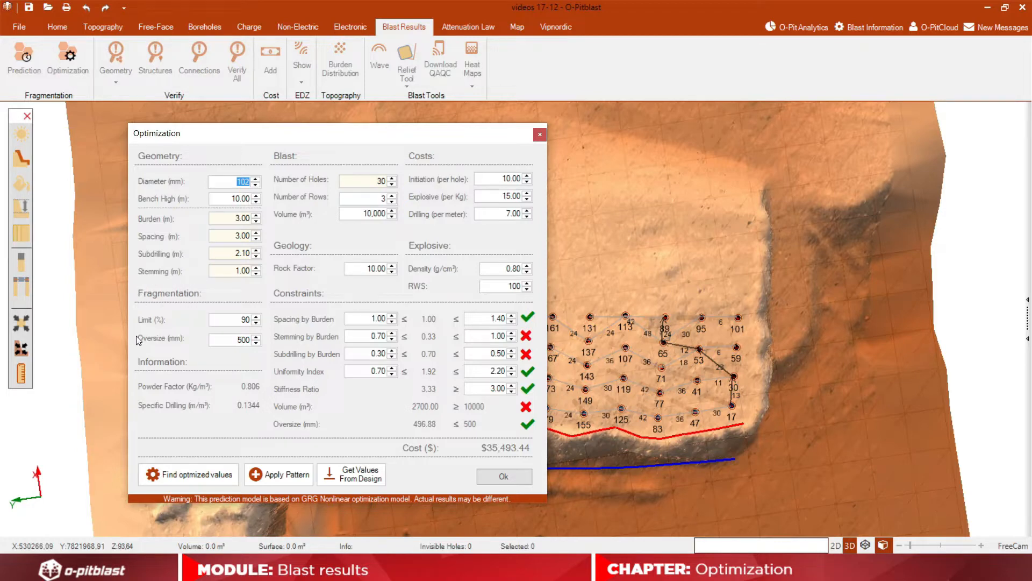
{"action": "mouse_move", "coordinate": [193, 336]}
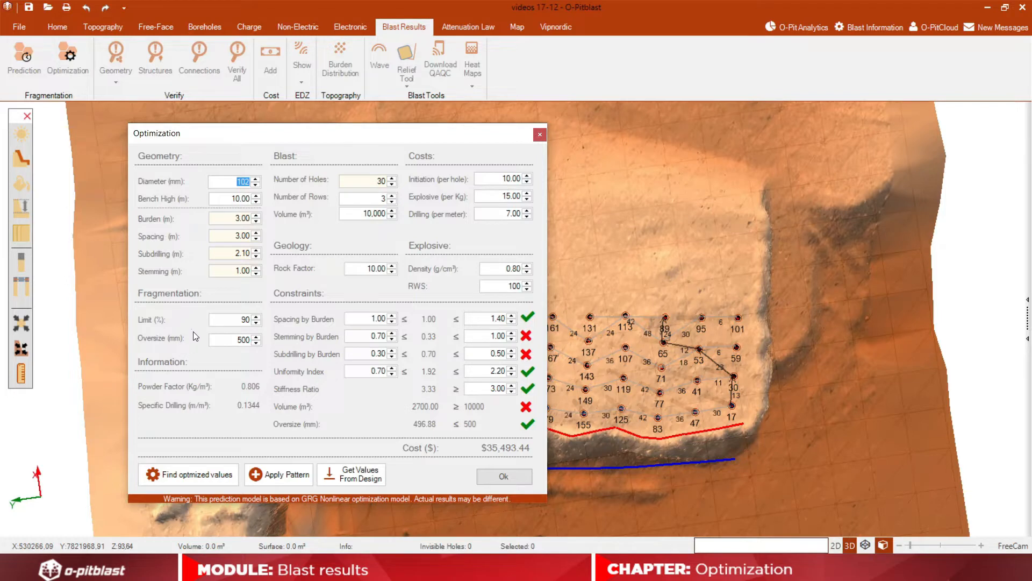
{"action": "mouse_move", "coordinate": [181, 401]}
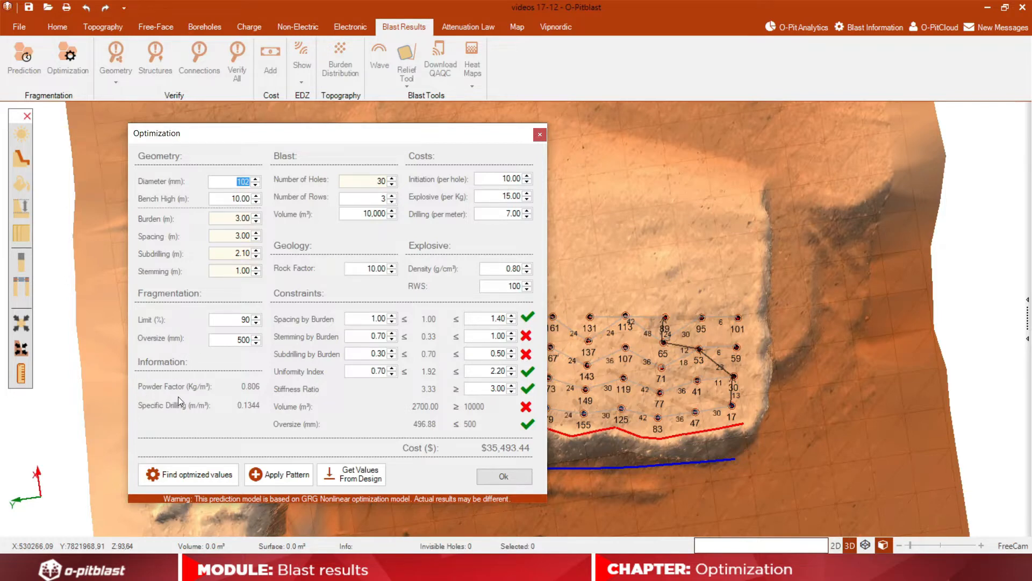
{"action": "mouse_move", "coordinate": [167, 415]}
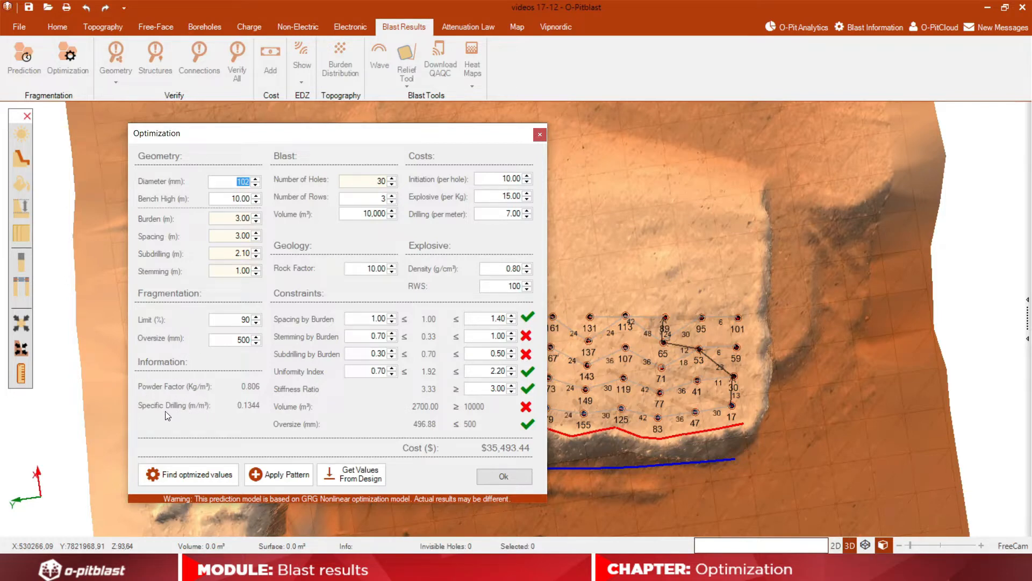
{"action": "mouse_move", "coordinate": [282, 210]}
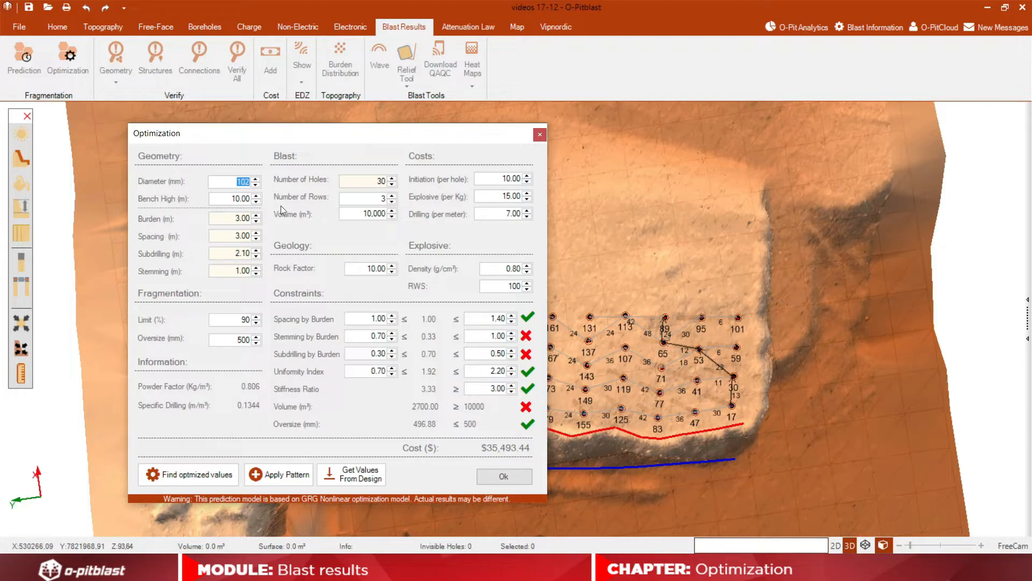
{"action": "mouse_move", "coordinate": [267, 153]}
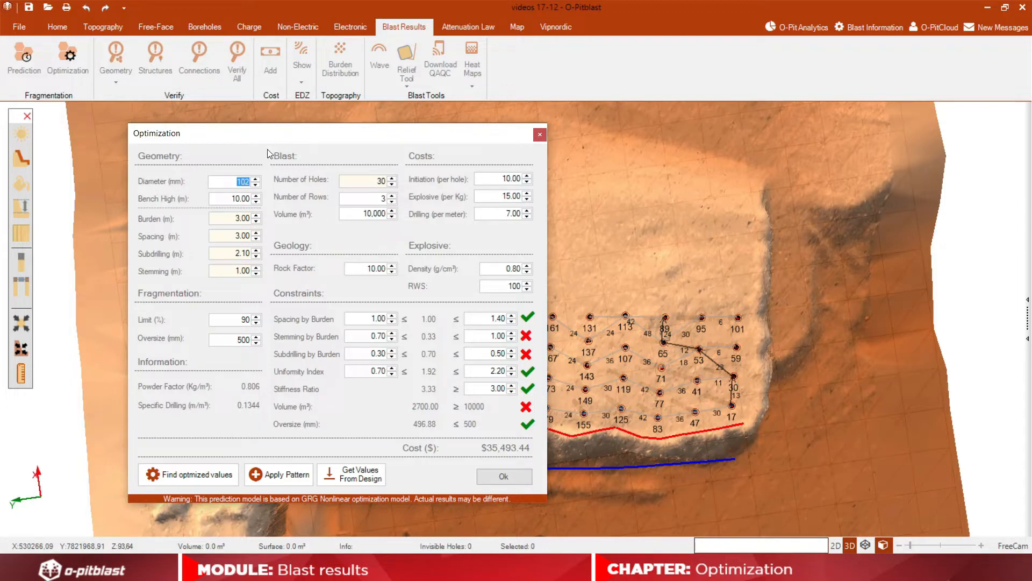
{"action": "mouse_move", "coordinate": [347, 196]}
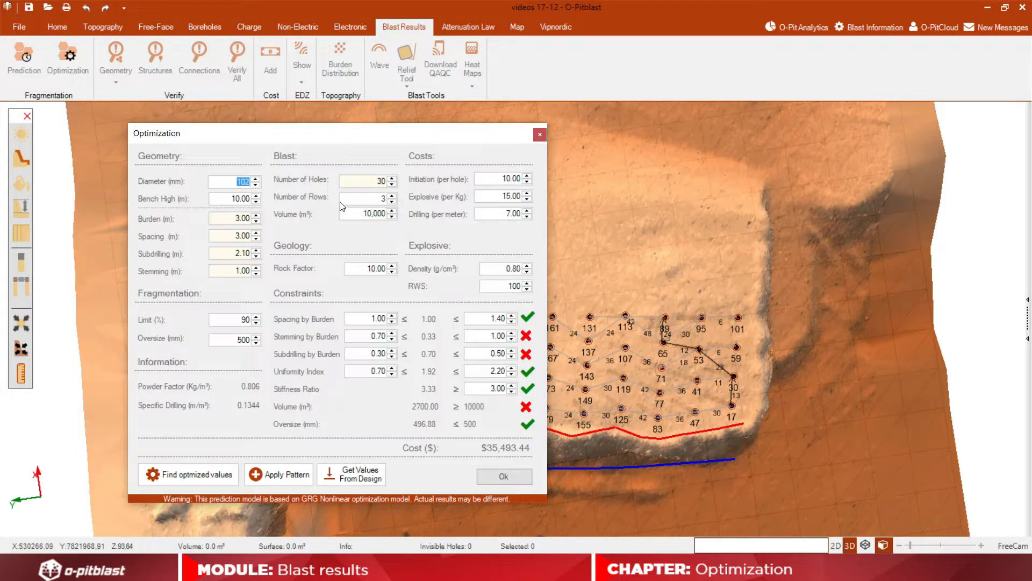
{"action": "mouse_move", "coordinate": [356, 237]}
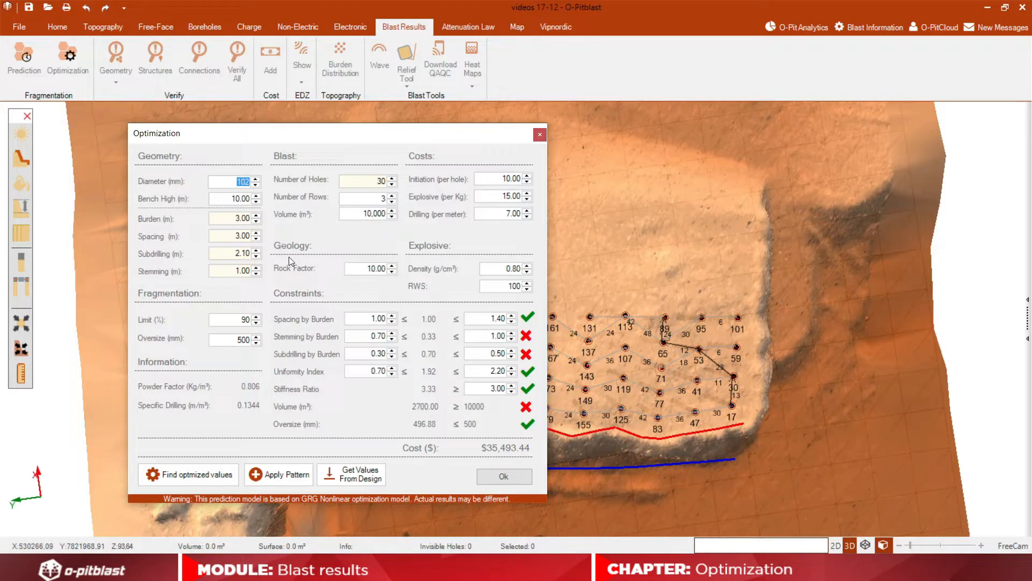
{"action": "mouse_move", "coordinate": [277, 274]}
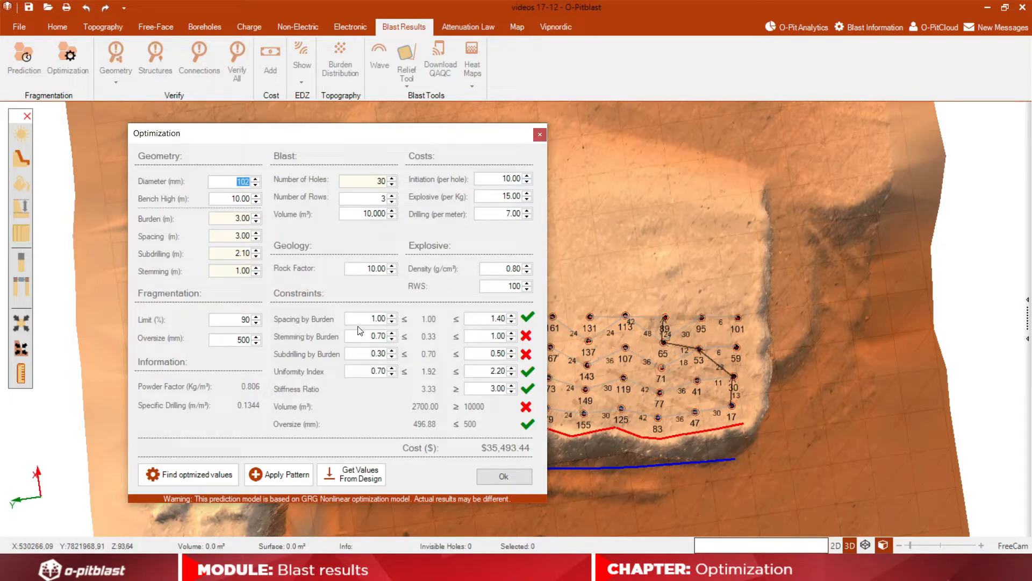
{"action": "mouse_move", "coordinate": [297, 351]}
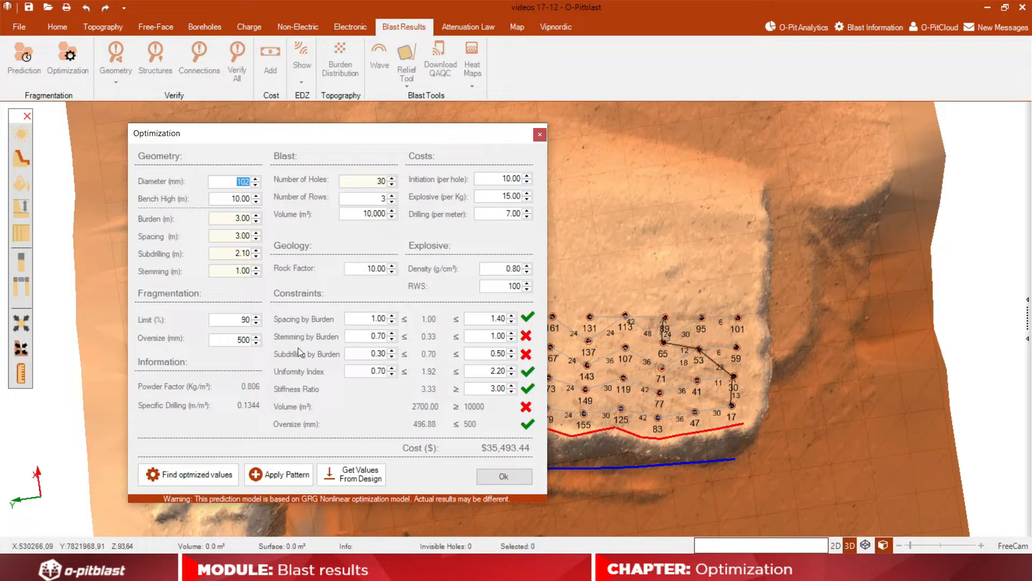
{"action": "mouse_move", "coordinate": [293, 369]}
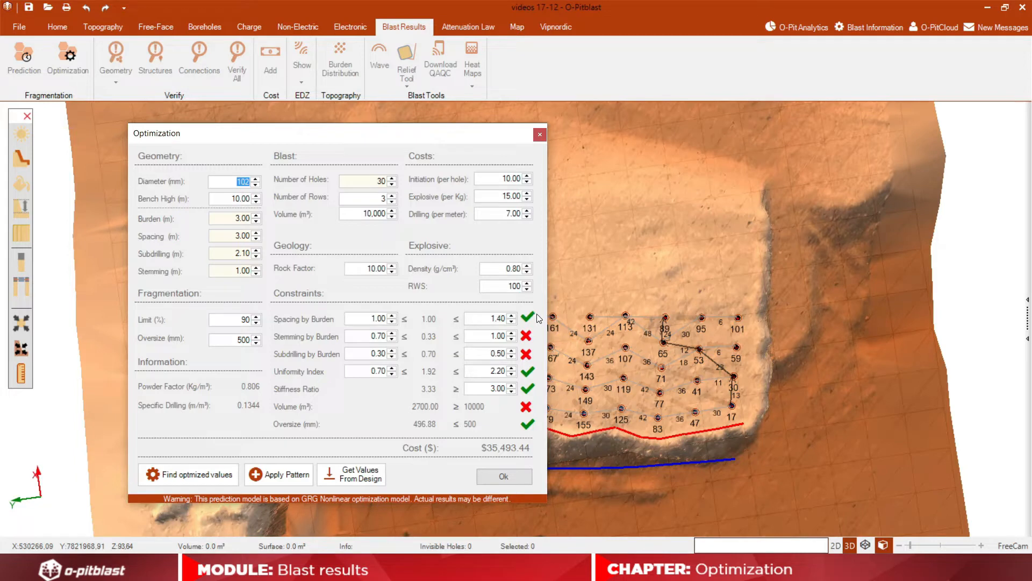
{"action": "mouse_move", "coordinate": [539, 340]}
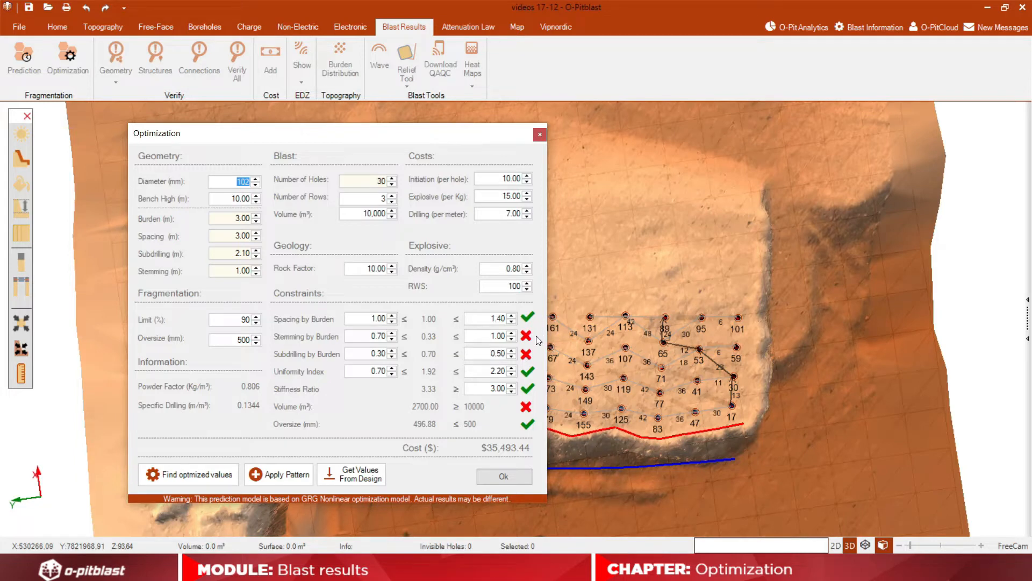
{"action": "mouse_move", "coordinate": [540, 381]}
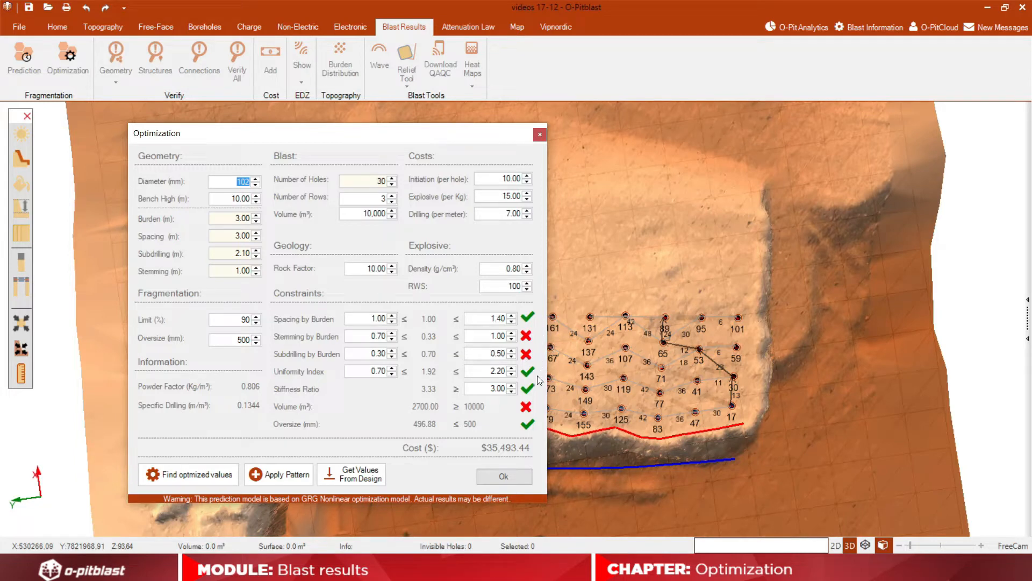
{"action": "mouse_move", "coordinate": [539, 414]}
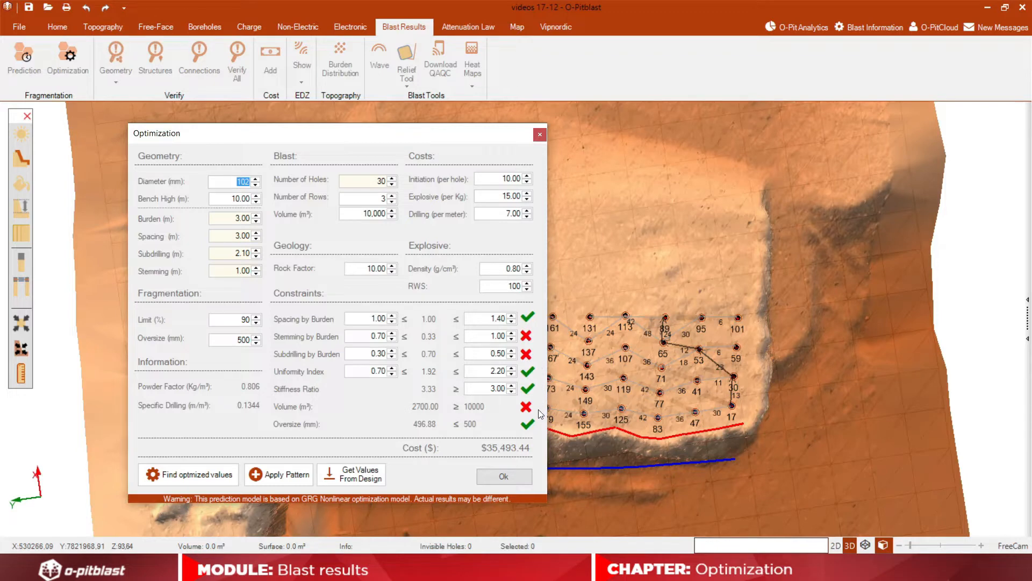
{"action": "mouse_move", "coordinate": [369, 411]}
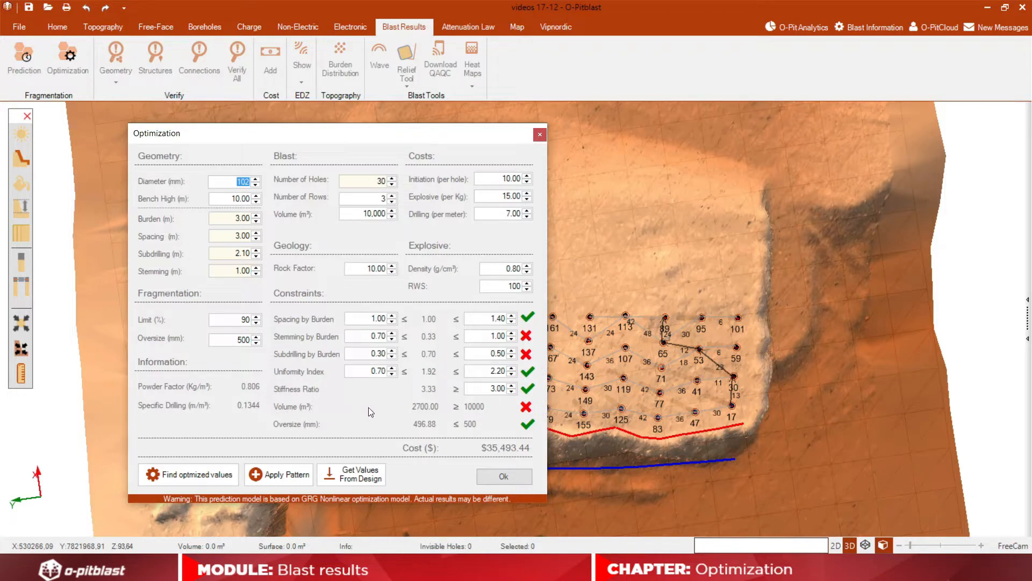
{"action": "mouse_move", "coordinate": [448, 395]}
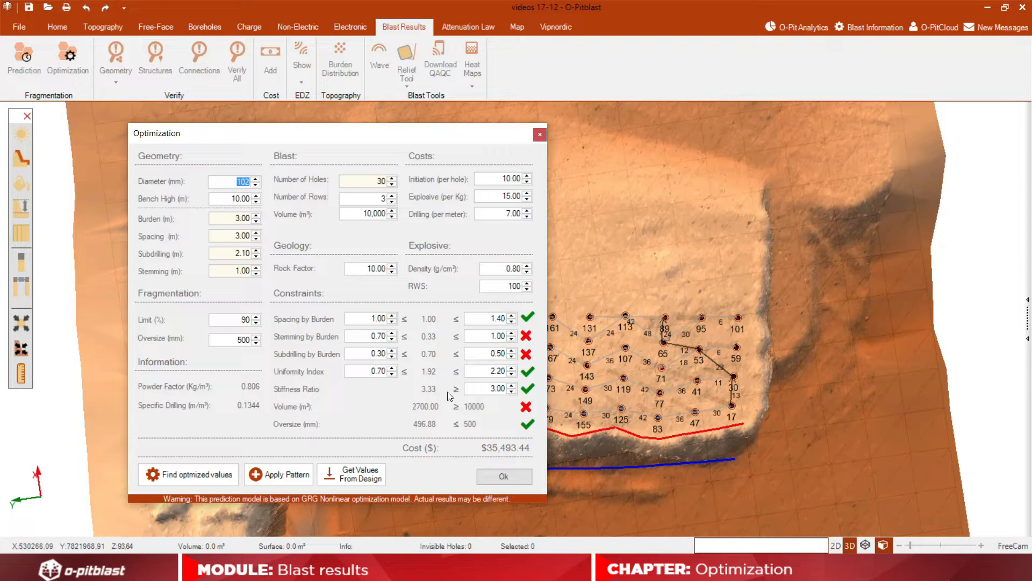
{"action": "mouse_move", "coordinate": [296, 416]}
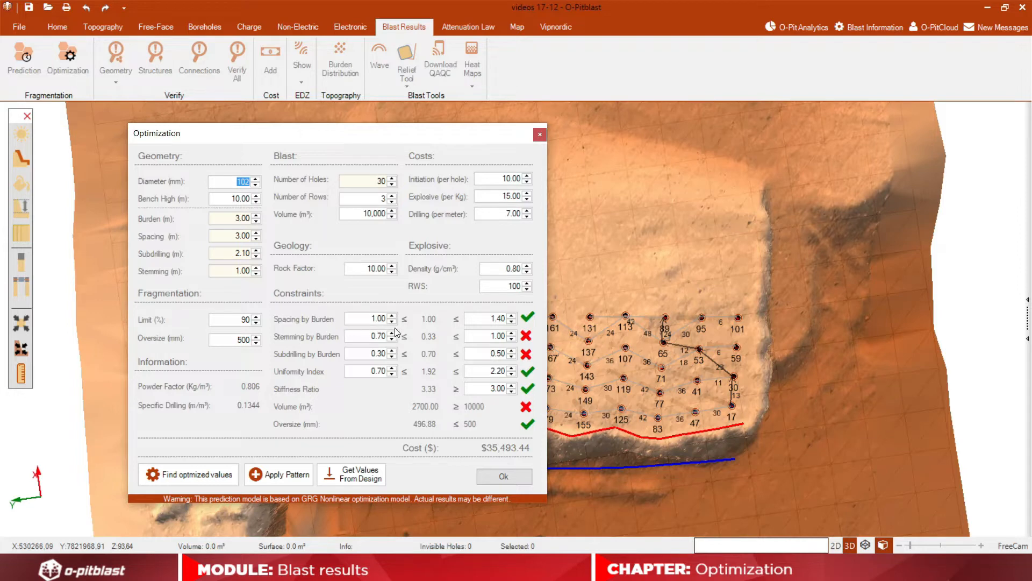
{"action": "mouse_move", "coordinate": [432, 315]}
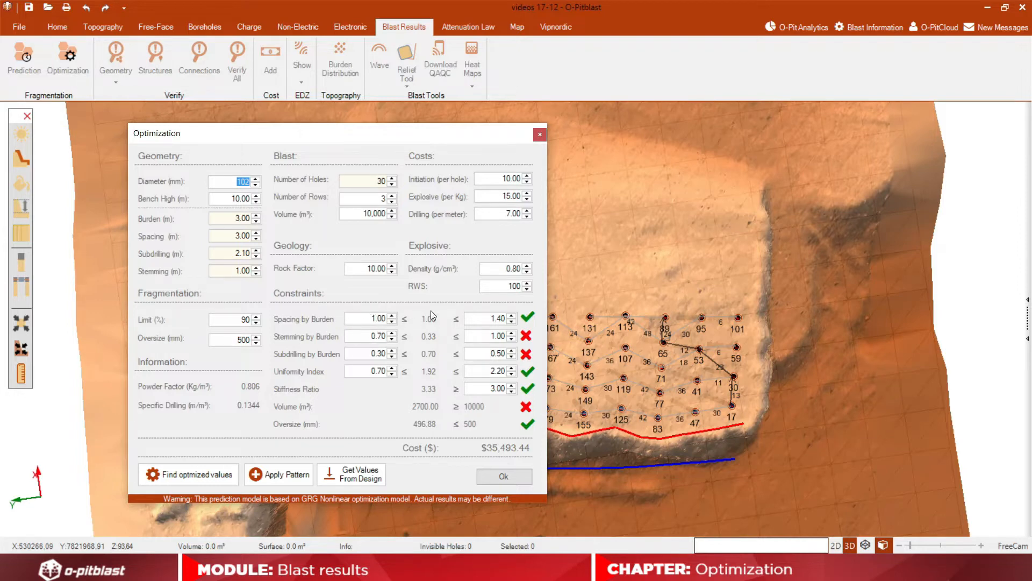
{"action": "mouse_move", "coordinate": [459, 315]}
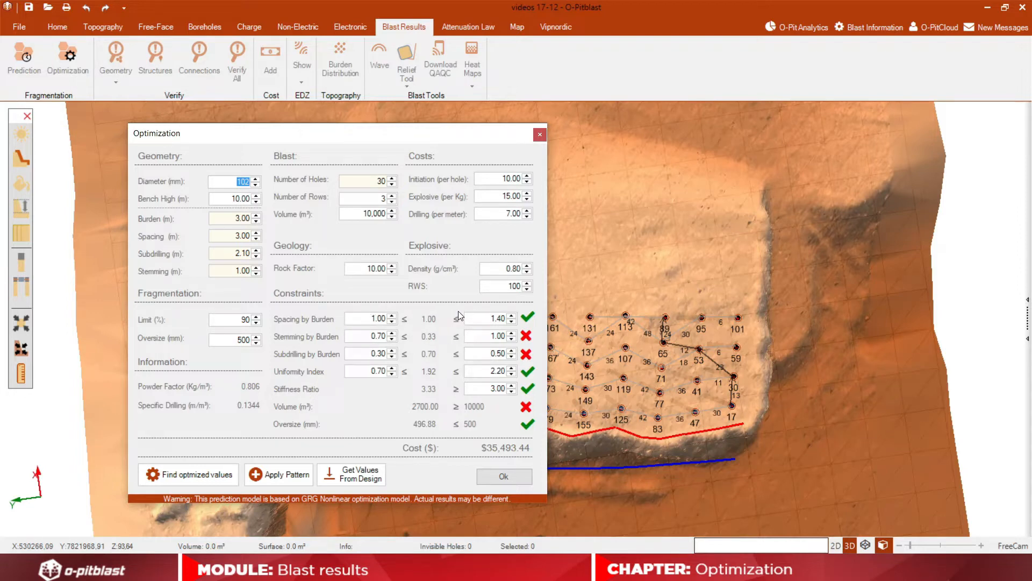
{"action": "mouse_move", "coordinate": [516, 305]}
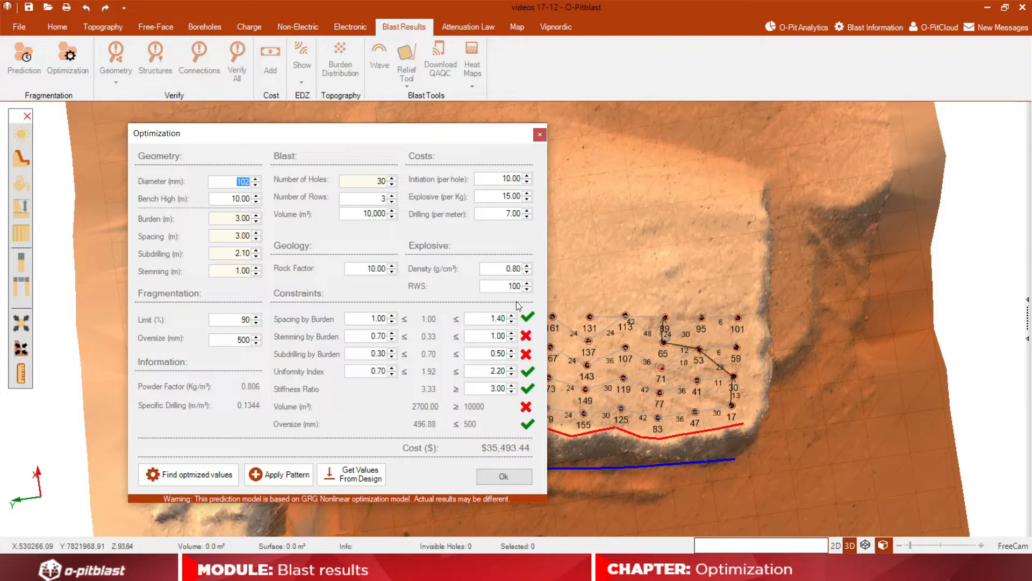
{"action": "mouse_move", "coordinate": [446, 188]}
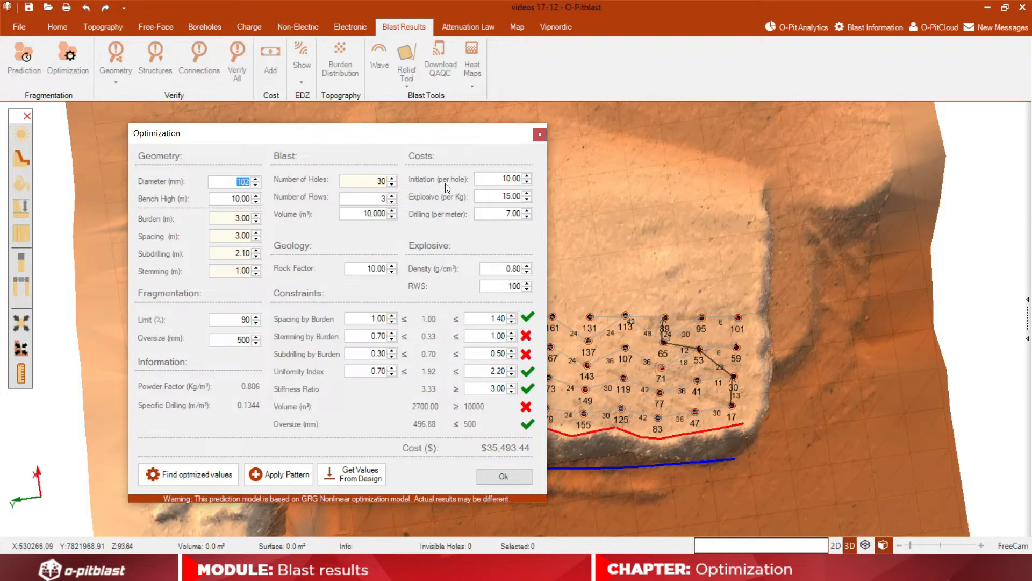
{"action": "mouse_move", "coordinate": [495, 208]}
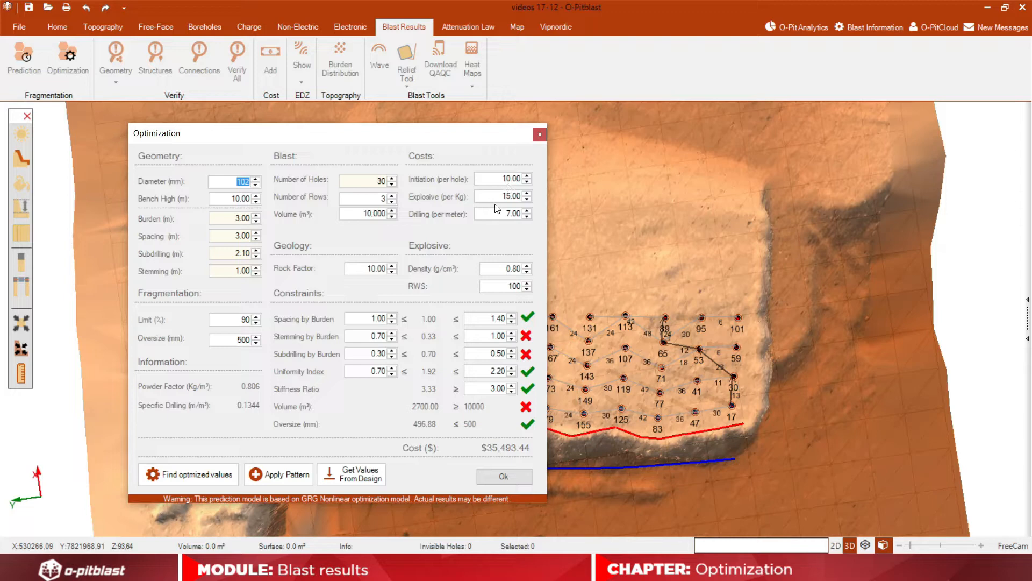
{"action": "mouse_move", "coordinate": [430, 258]}
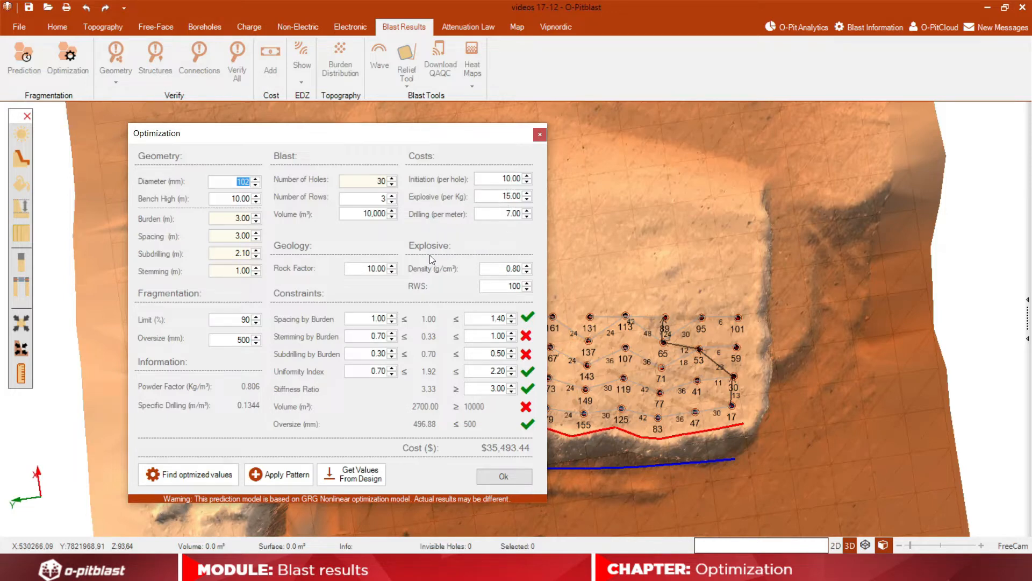
{"action": "mouse_move", "coordinate": [504, 282]}
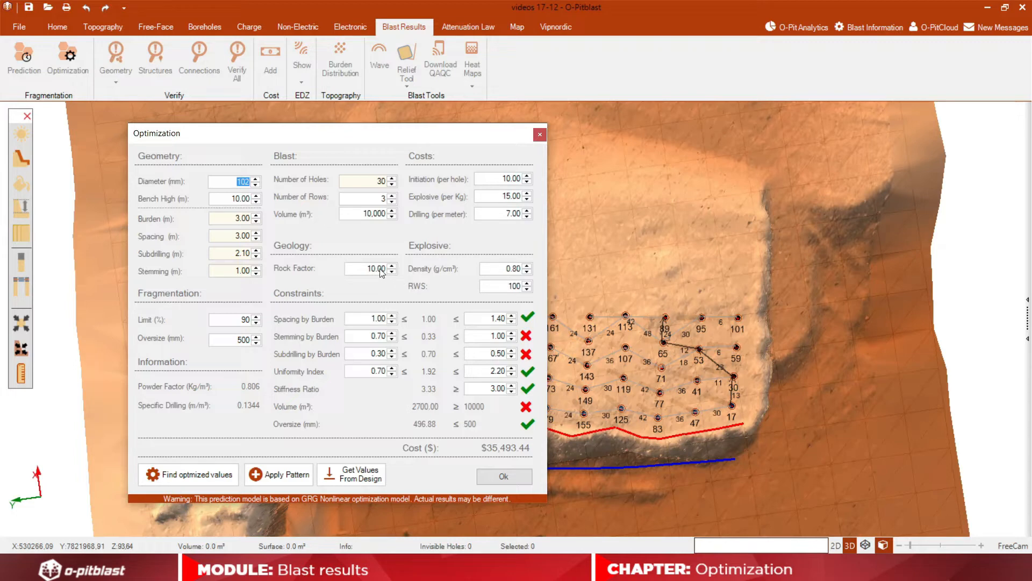
{"action": "mouse_move", "coordinate": [331, 209]}
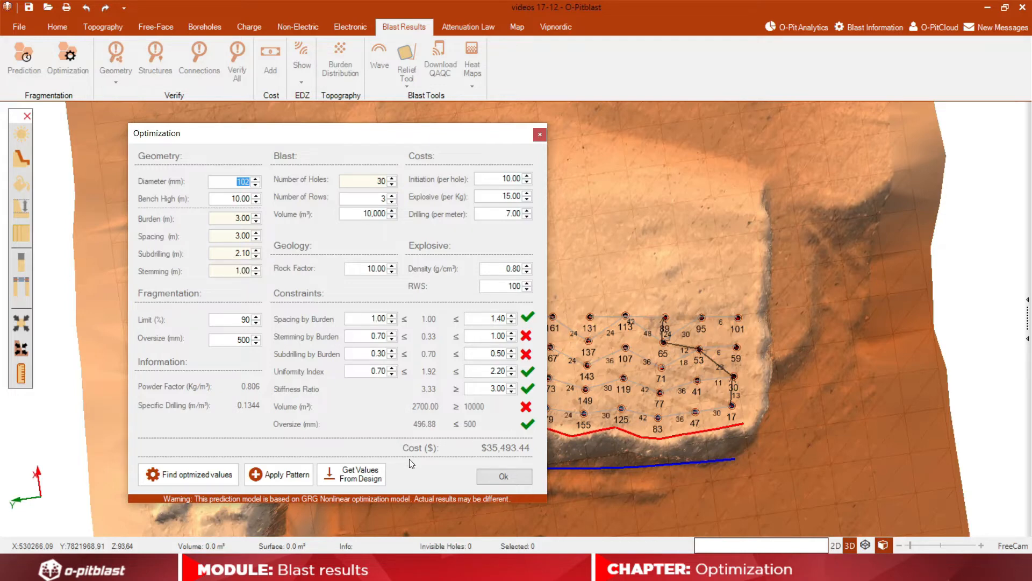
{"action": "mouse_move", "coordinate": [424, 451]}
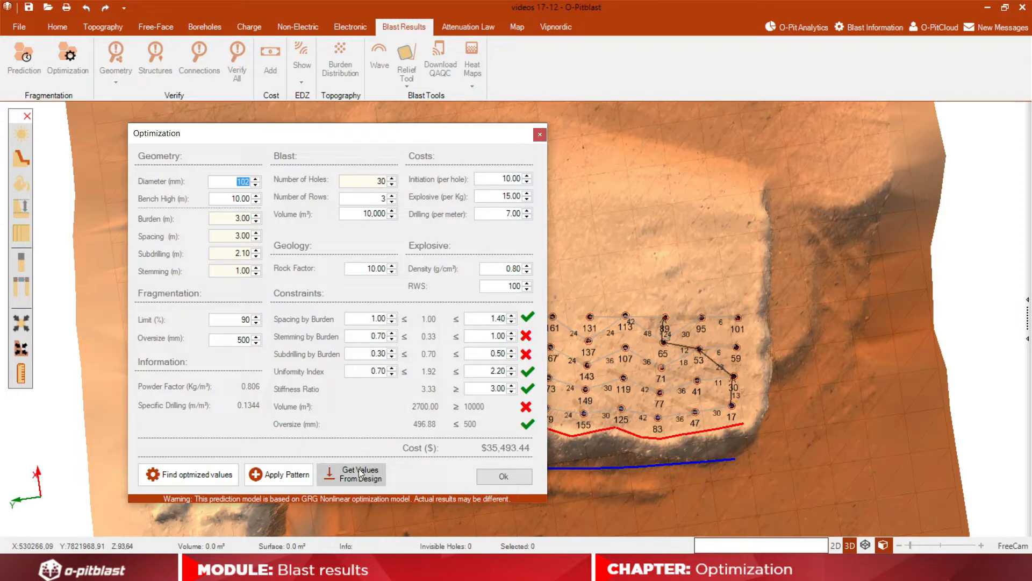
Load the design's values: 42 holes in 5 rows, 11,448 m³, cost $44,716.39
{"action": "left_click", "coordinate": [360, 473]}
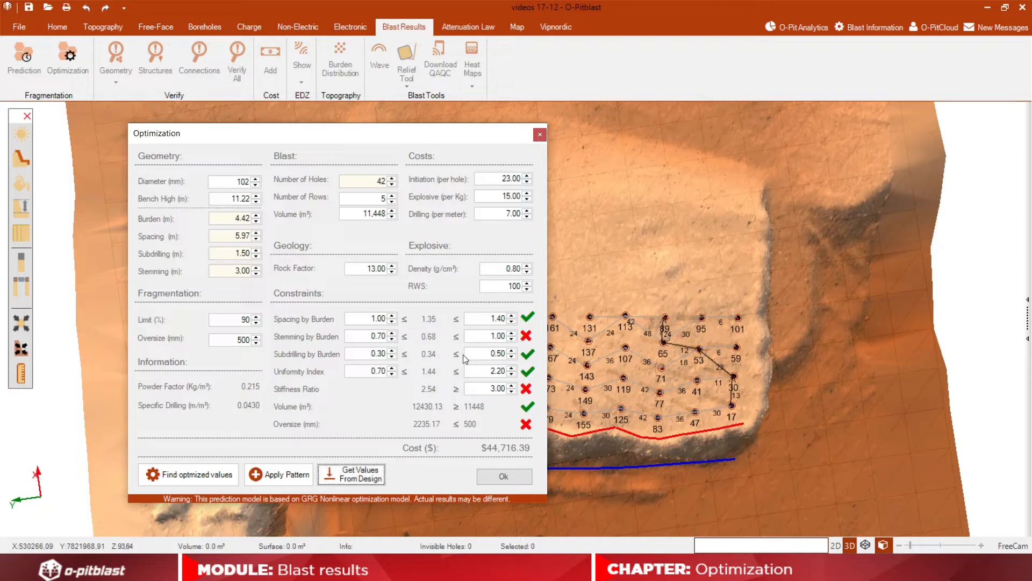
{"action": "mouse_move", "coordinate": [534, 404]}
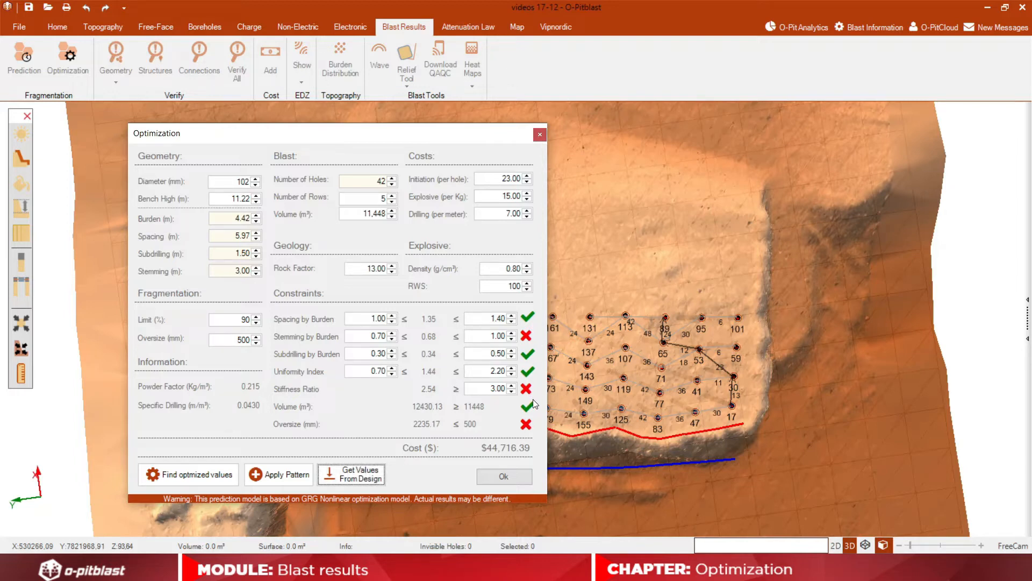
{"action": "mouse_move", "coordinate": [519, 438]}
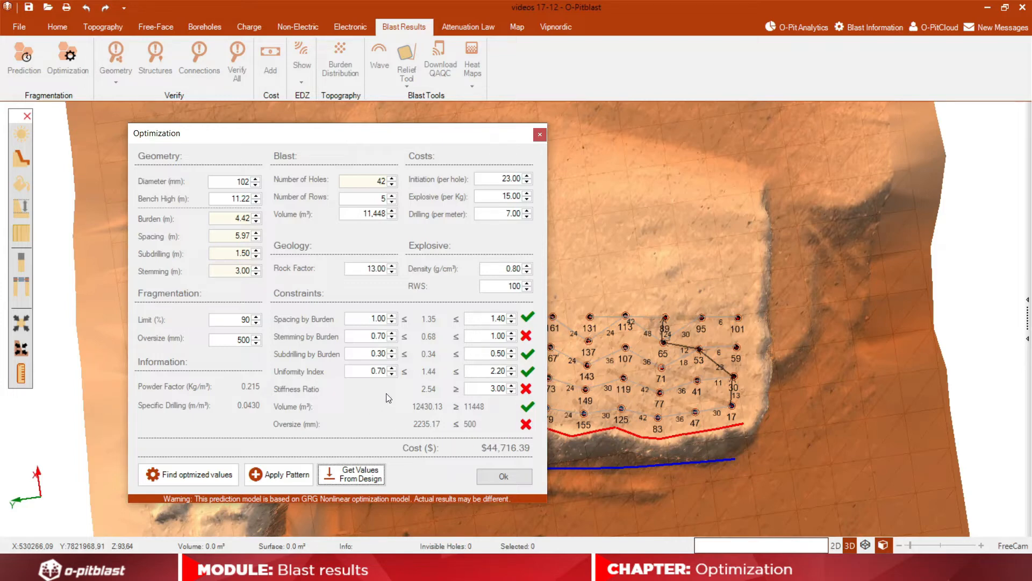
{"action": "mouse_move", "coordinate": [248, 458]}
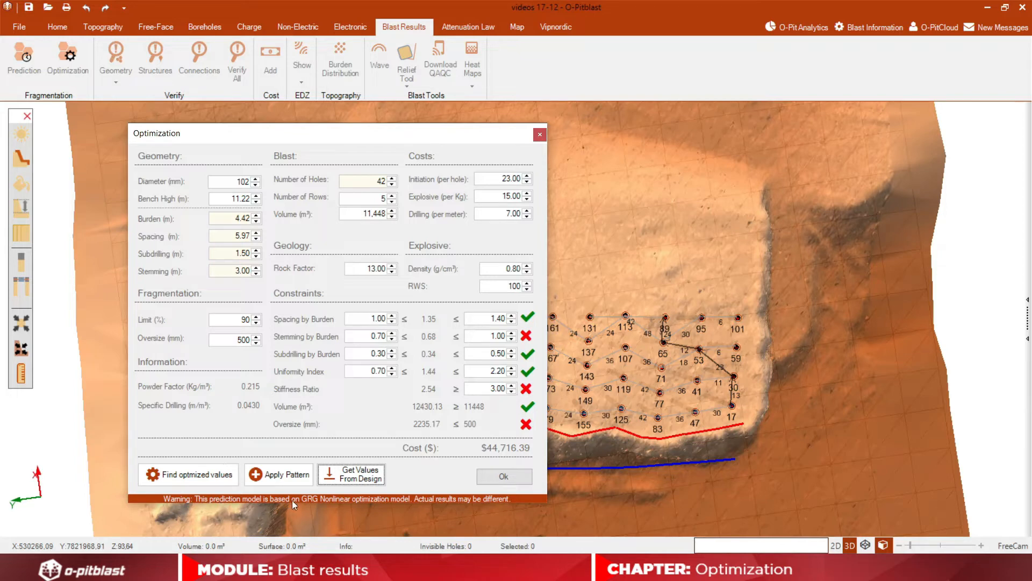
{"action": "mouse_move", "coordinate": [512, 508]}
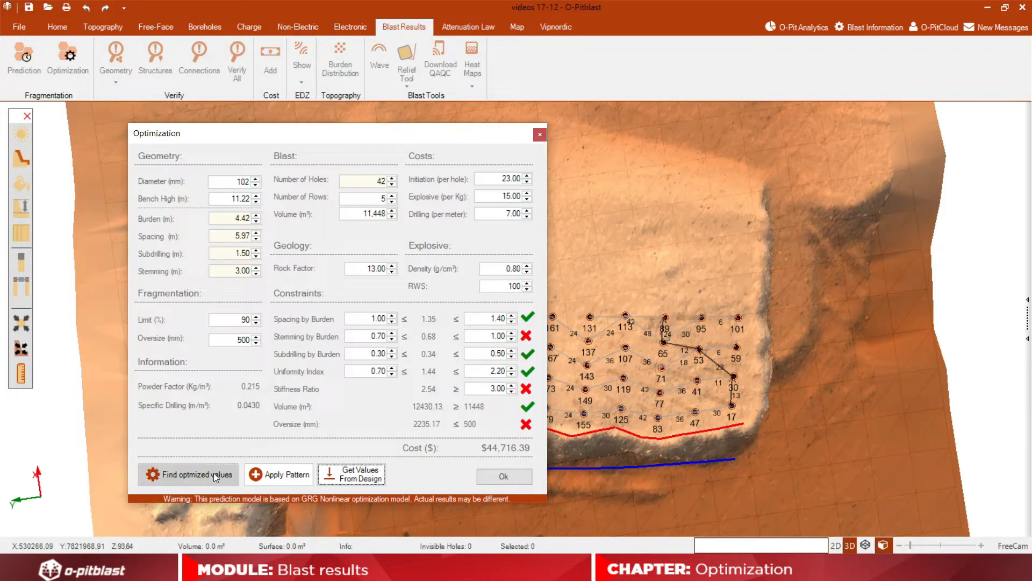
{"action": "left_click", "coordinate": [188, 474]}
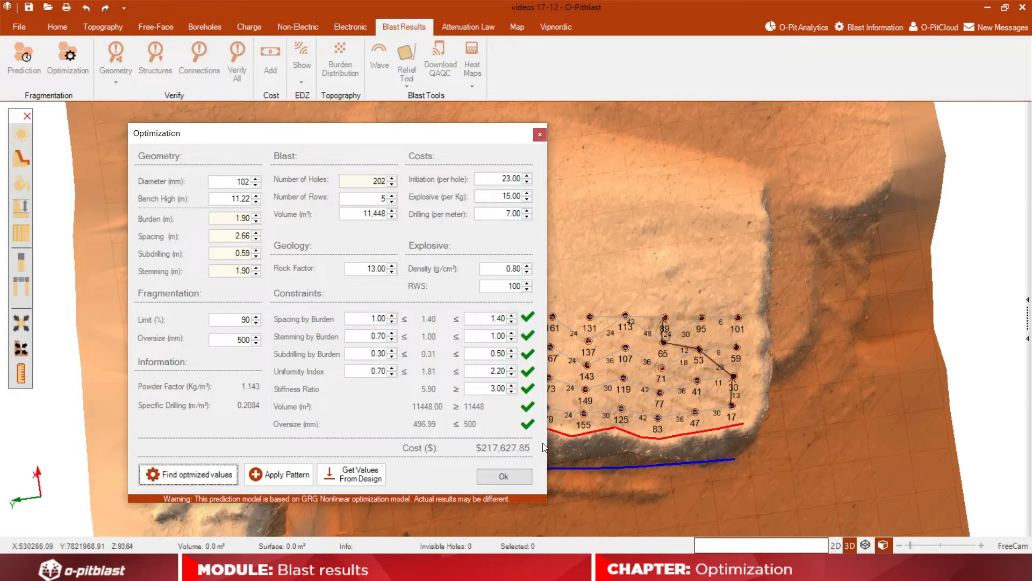
{"action": "mouse_move", "coordinate": [400, 179]}
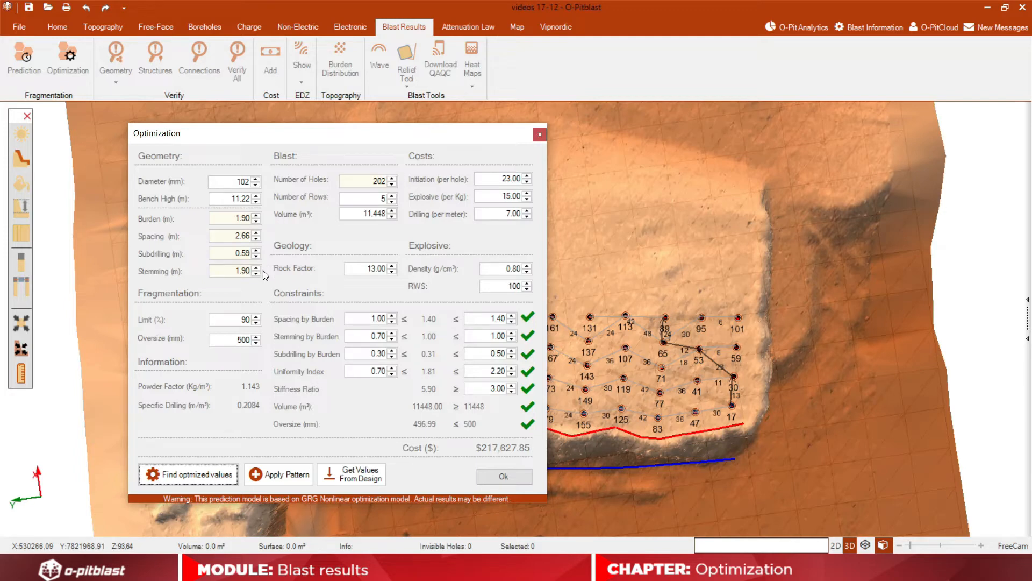
{"action": "mouse_move", "coordinate": [443, 387]}
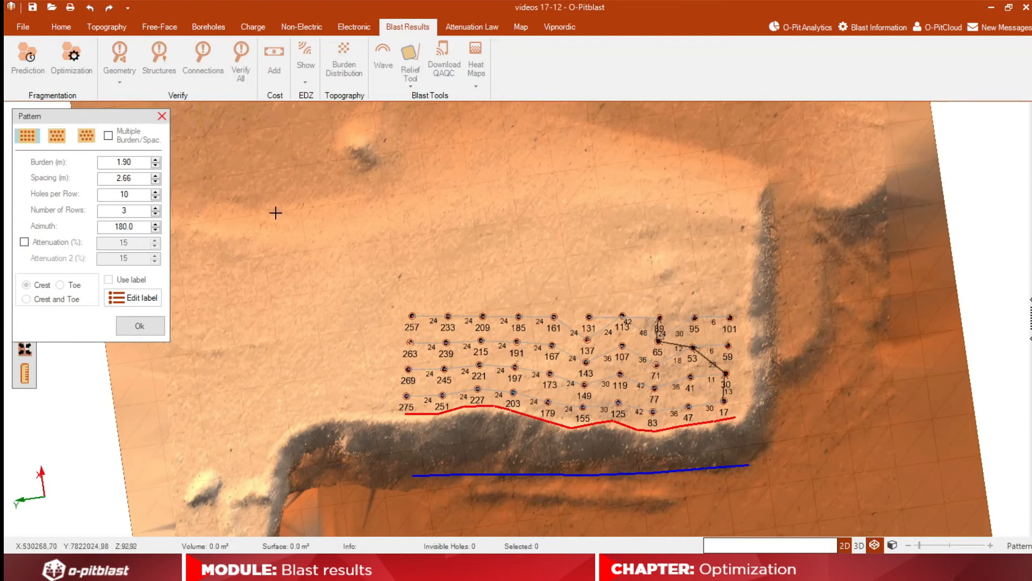
{"action": "mouse_move", "coordinate": [254, 199]}
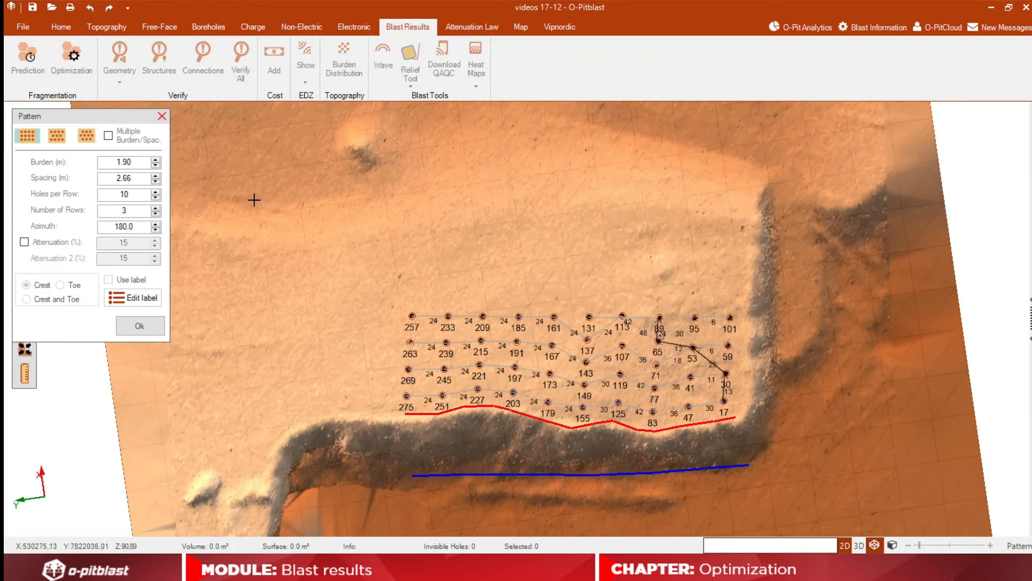